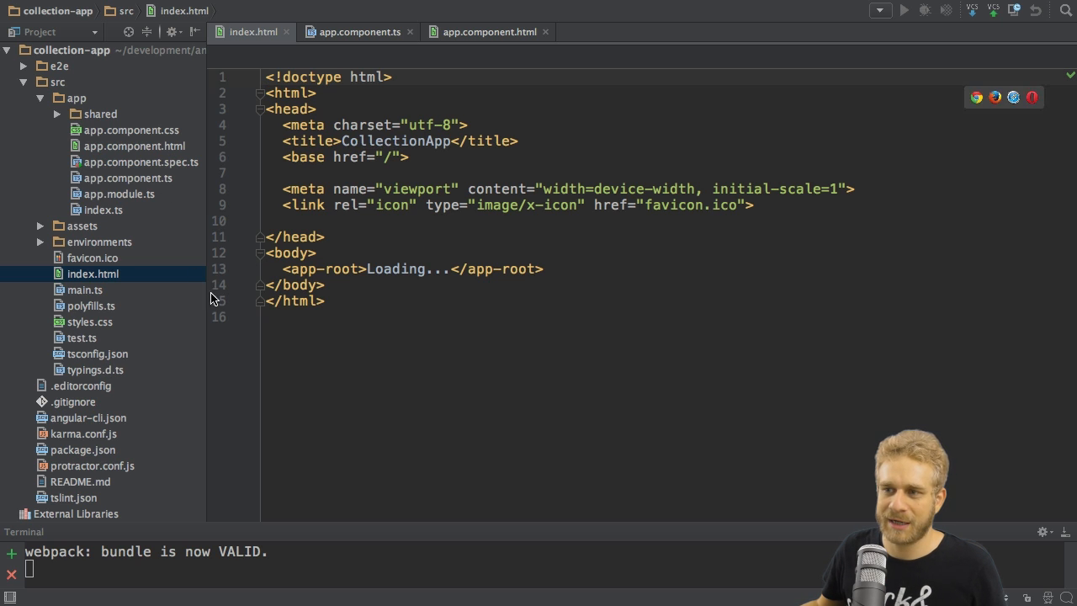
{"action": "mouse_move", "coordinate": [199, 297]}
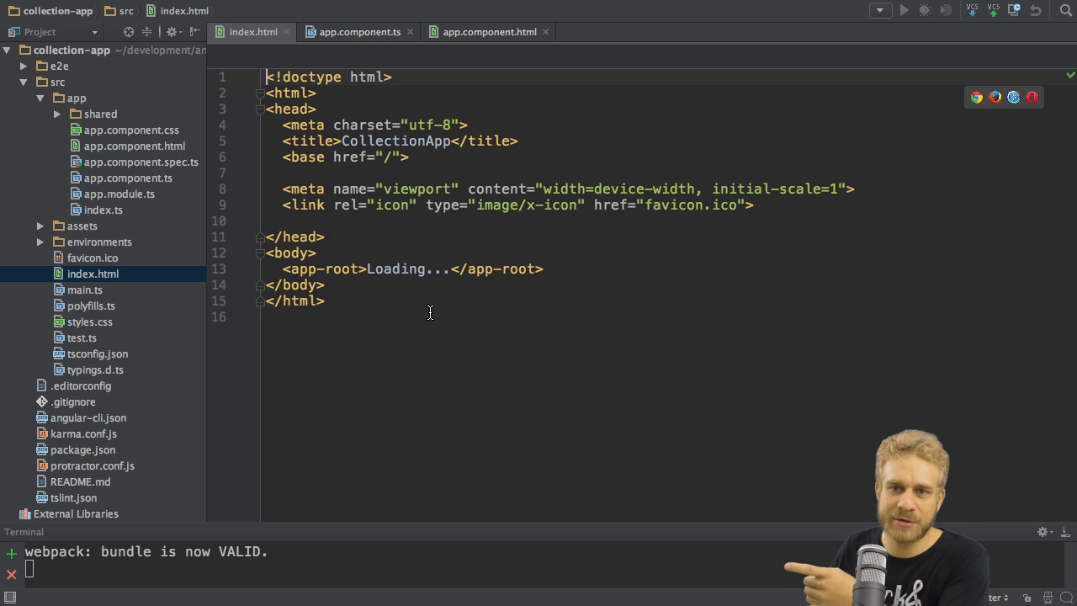
{"action": "mouse_move", "coordinate": [384, 290]}
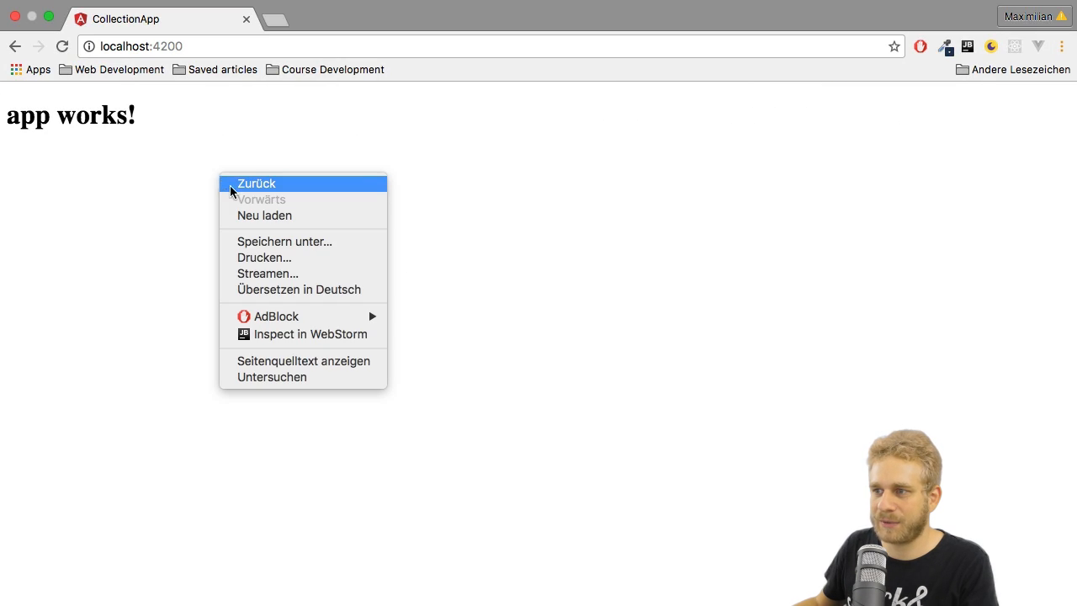
View the page source of the running localhost:4200 app to see the injected bundle script tags
{"action": "left_click", "coordinate": [303, 361]}
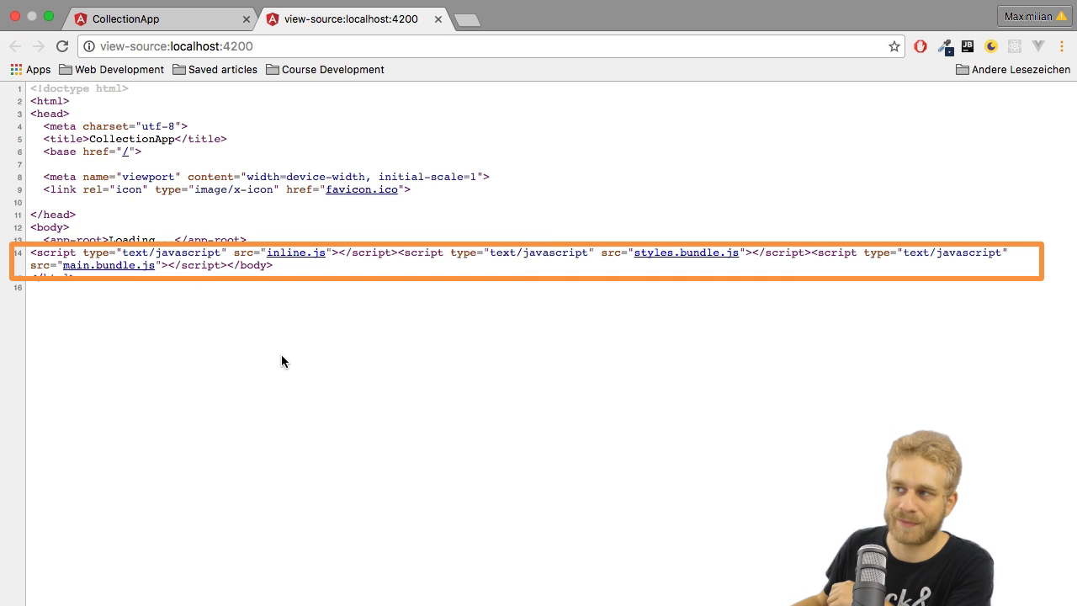
{"action": "mouse_move", "coordinate": [294, 337]}
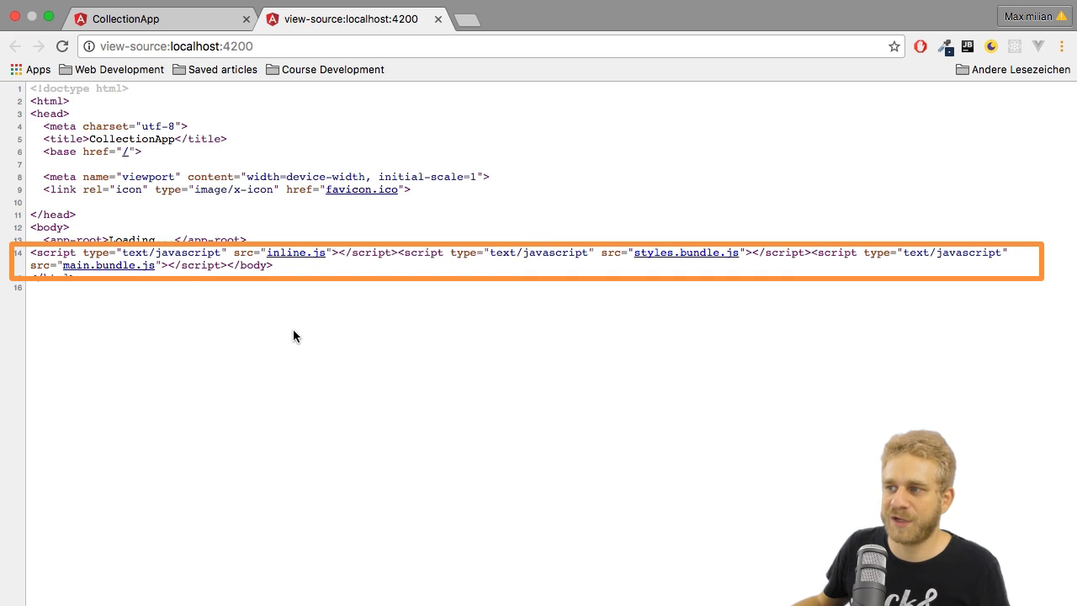
{"action": "mouse_move", "coordinate": [283, 330]}
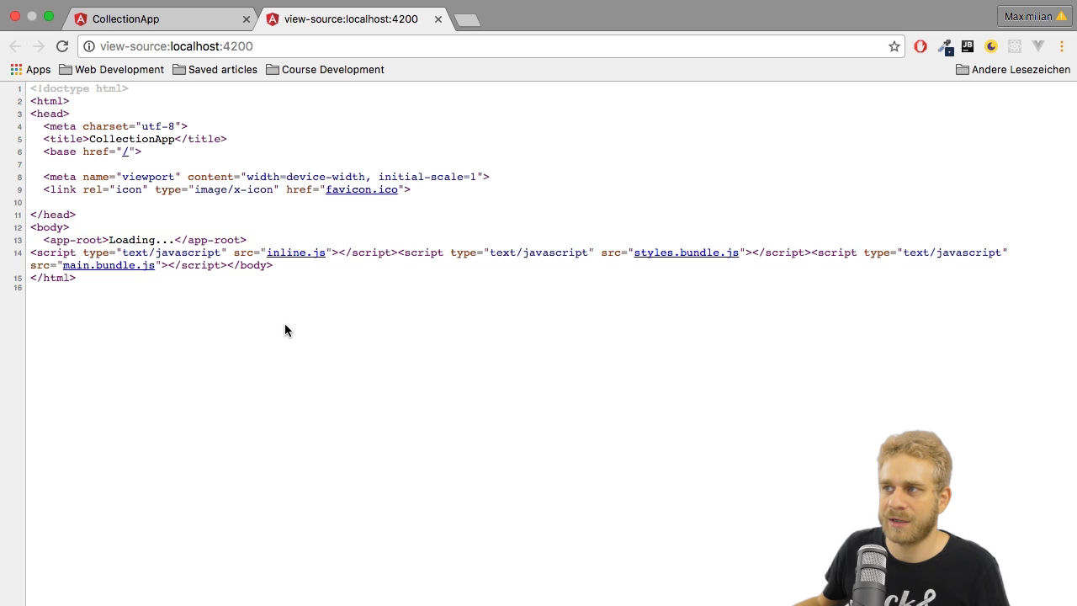
{"action": "mouse_move", "coordinate": [430, 87]}
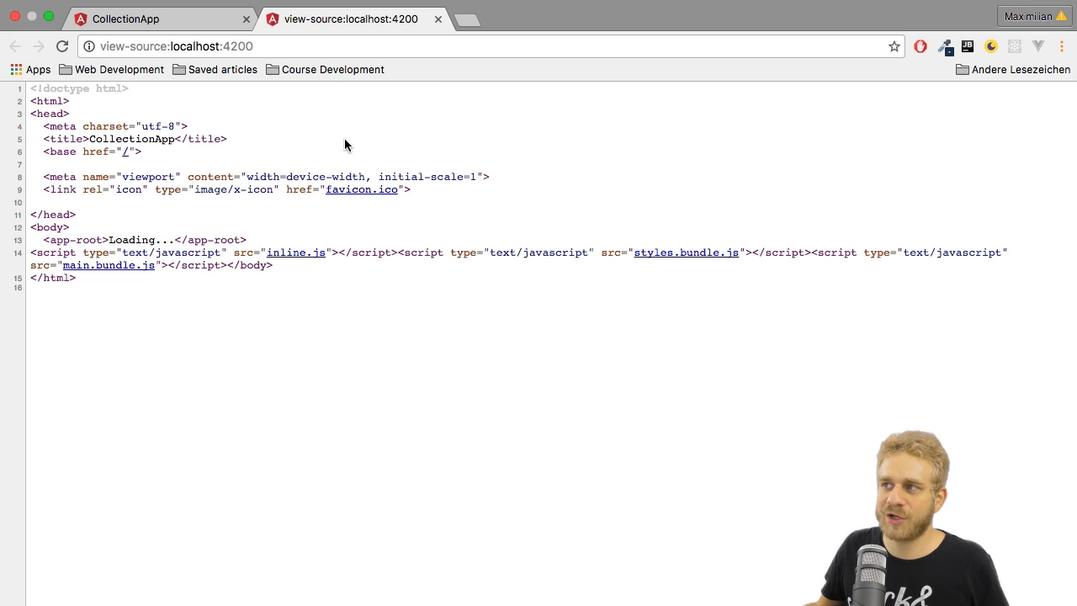
{"action": "mouse_move", "coordinate": [409, 94]}
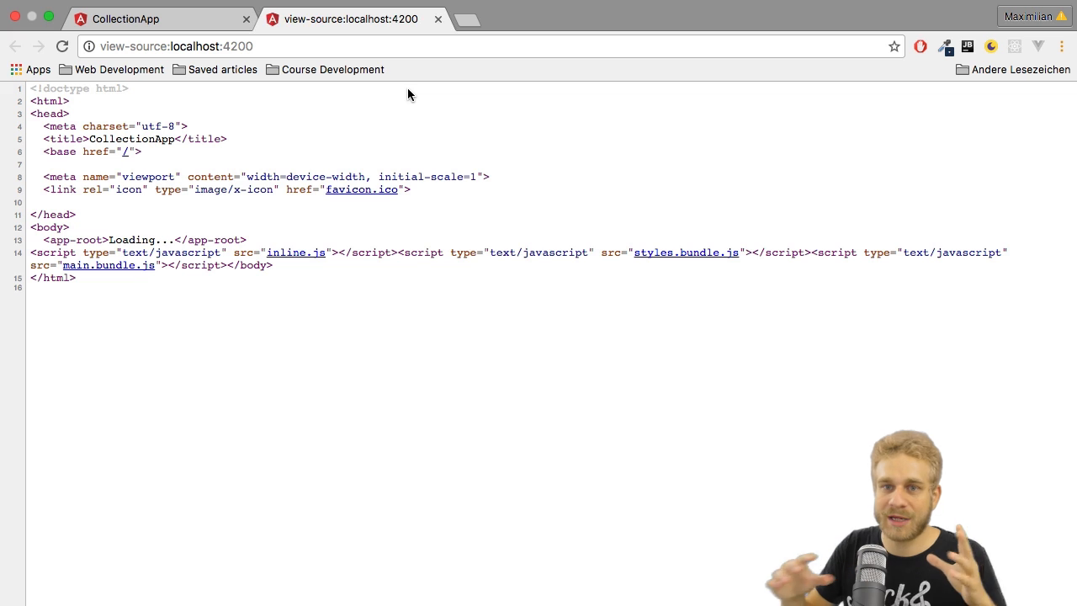
Return to the CollectionApp project in WebStorm and view src/index.html
{"action": "left_click", "coordinate": [437, 19]}
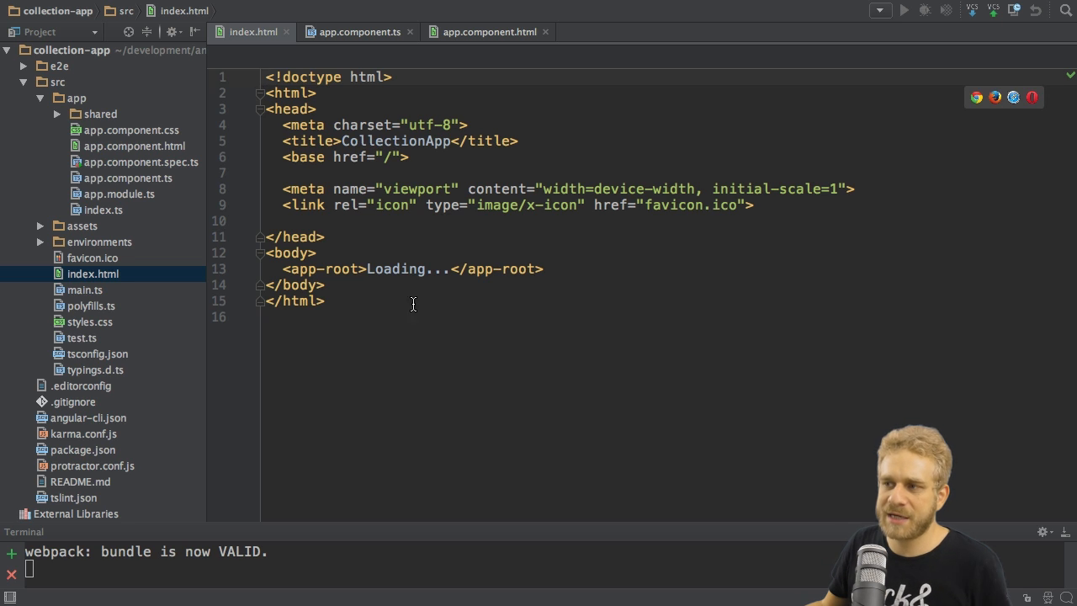
{"action": "mouse_move", "coordinate": [525, 295]}
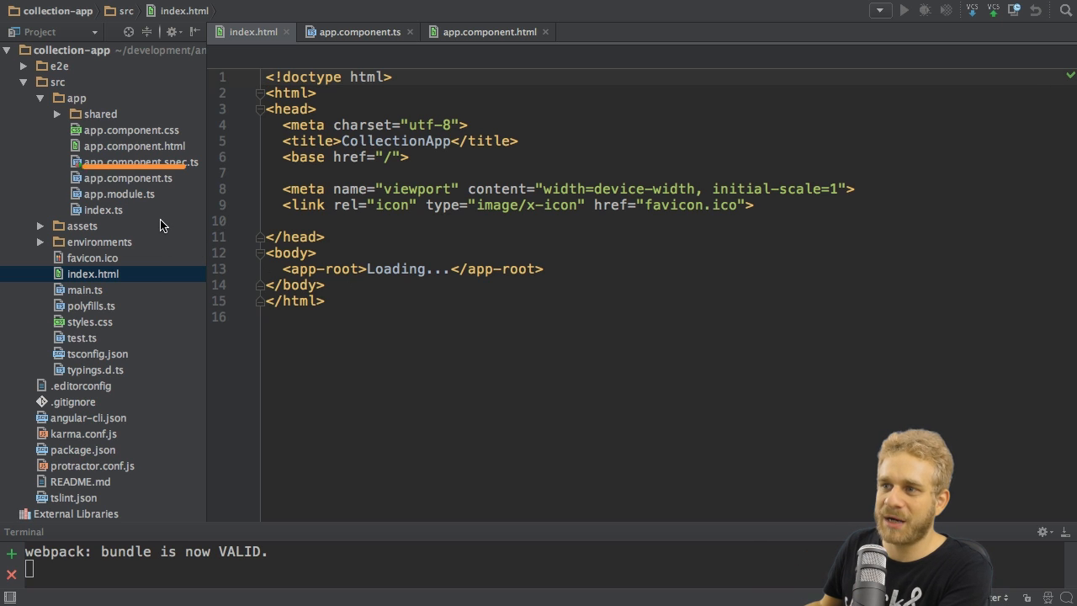
{"action": "left_click", "coordinate": [128, 179]}
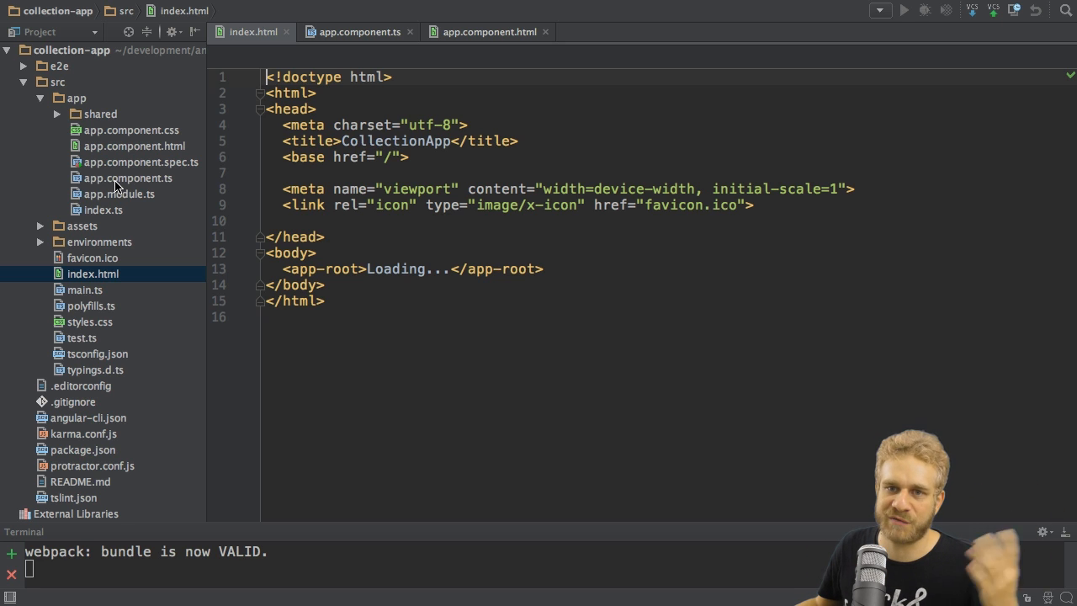
Inspect app.component.ts with its 'app-root' selector, then index.html with its app-root element
{"action": "left_click", "coordinate": [128, 178]}
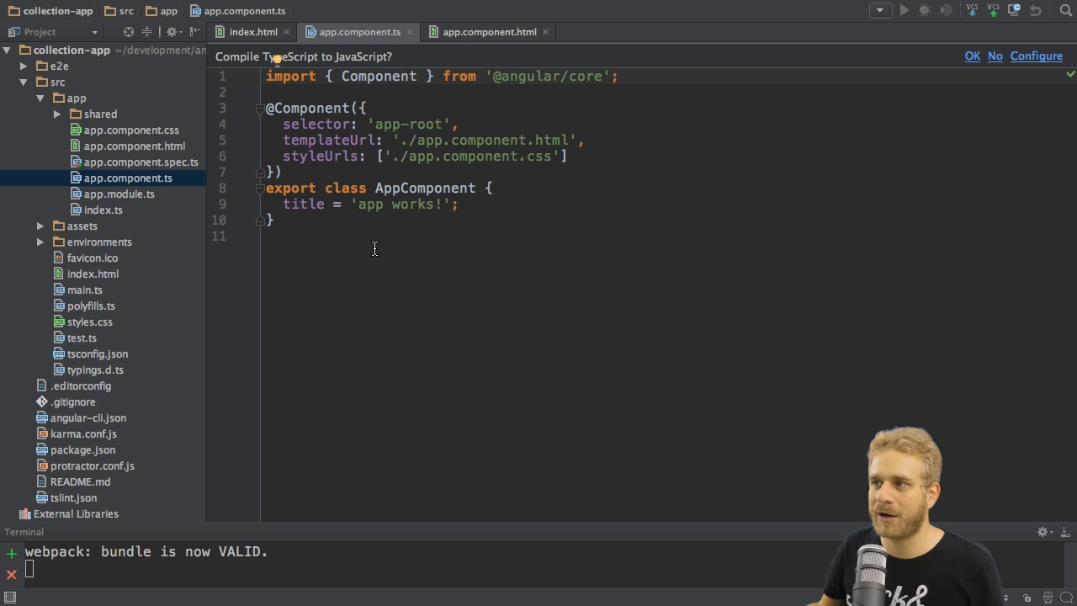
{"action": "mouse_move", "coordinate": [367, 278]}
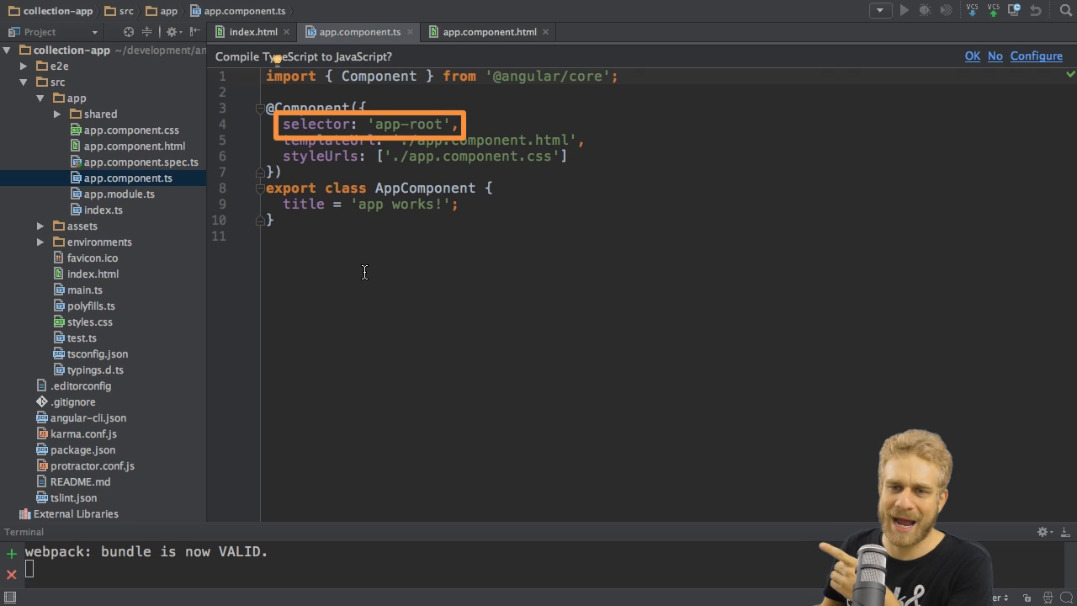
{"action": "left_click", "coordinate": [93, 273]}
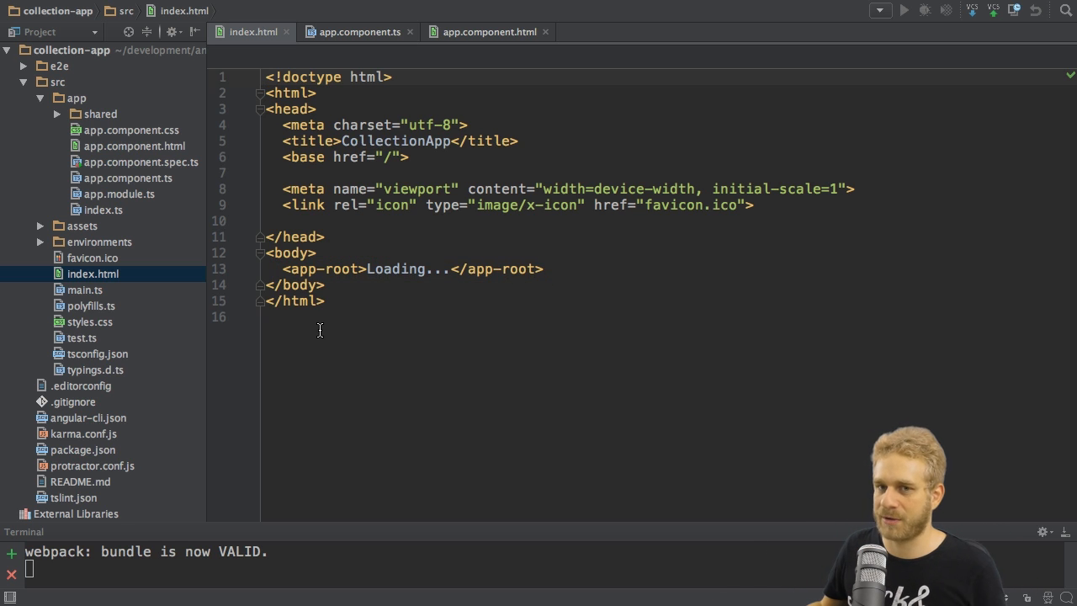
{"action": "mouse_move", "coordinate": [283, 268]}
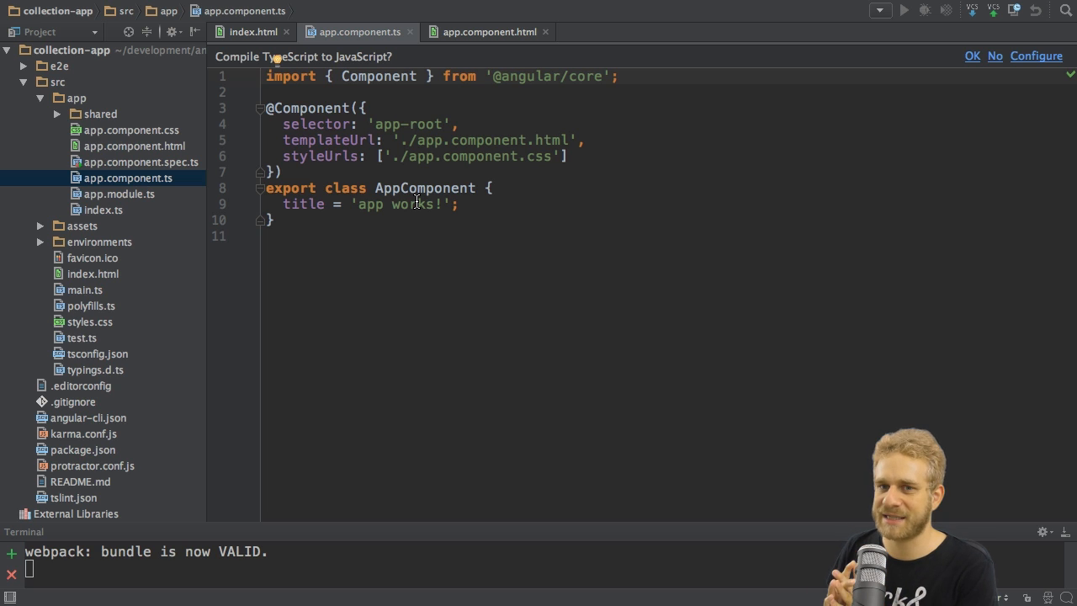
{"action": "mouse_move", "coordinate": [391, 141]}
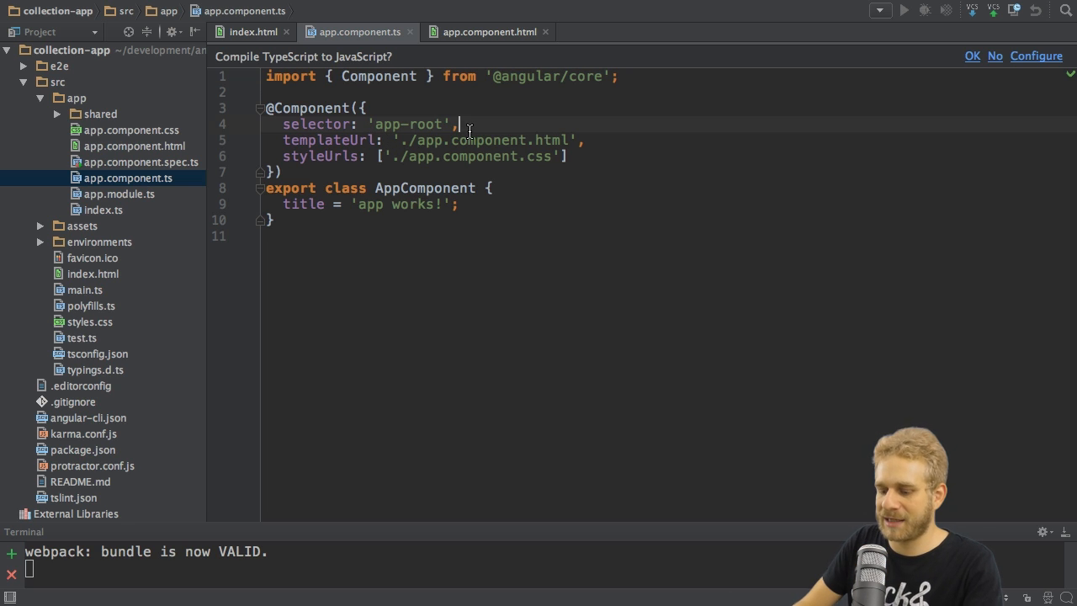
Rewrite the selector as '#app-root' with an example <div id="app-root"> after it
{"action": "type", "text": "<app-ro"}
{"action": "type", "text": "#"}
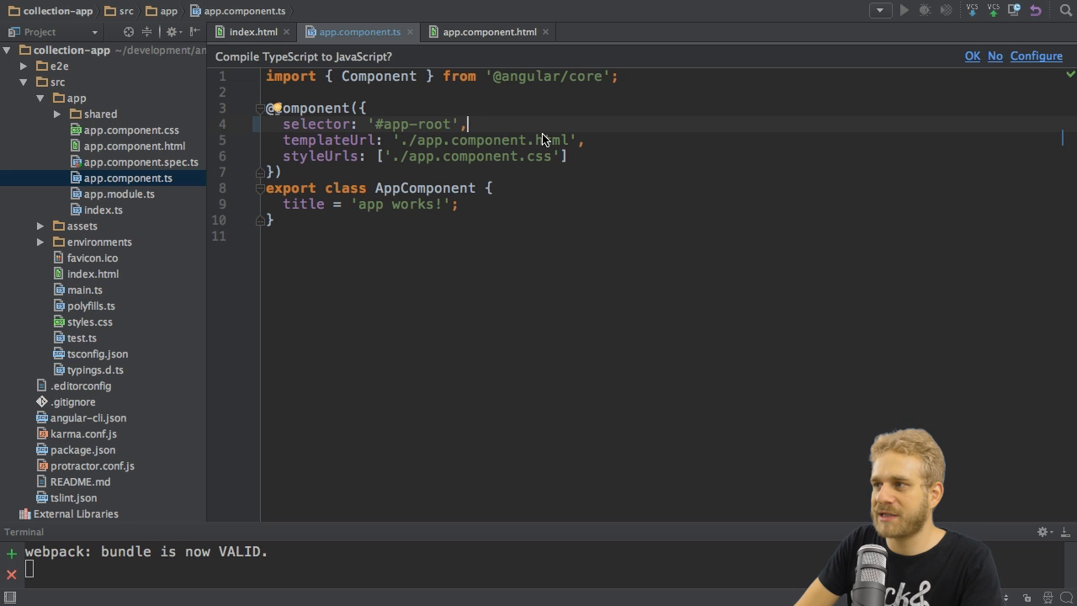
{"action": "type", "text": "<"}
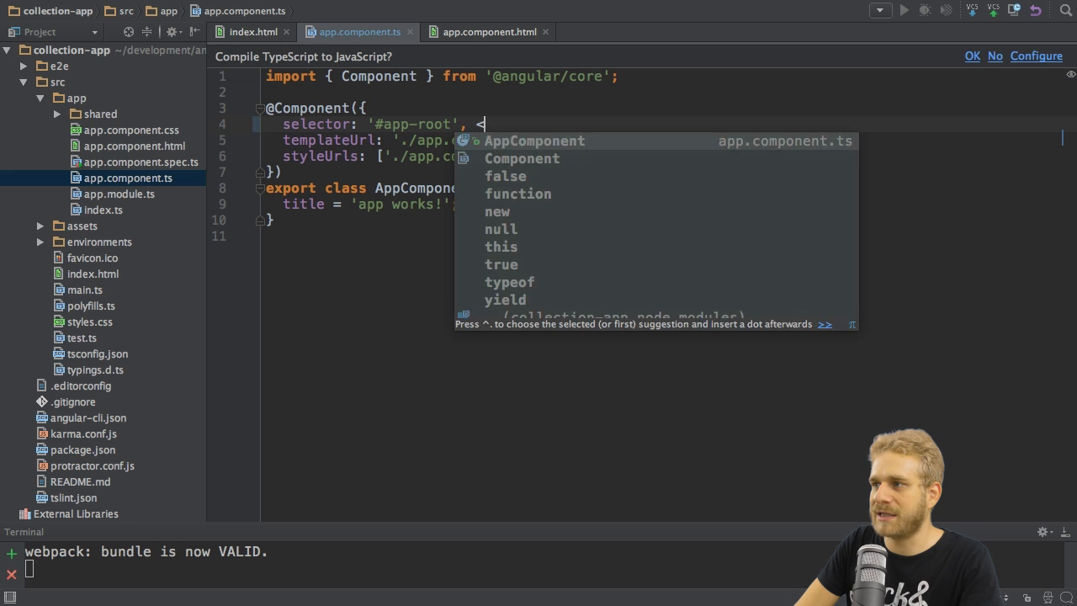
{"action": "type", "text": "div id=\"a"}
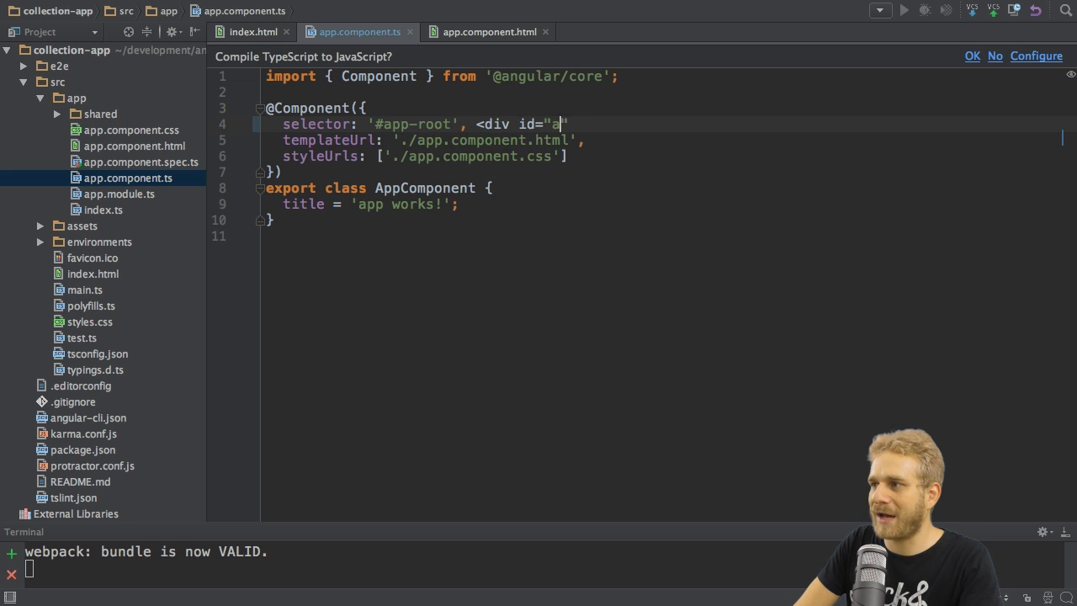
{"action": "type", "text": "pp-root\""}
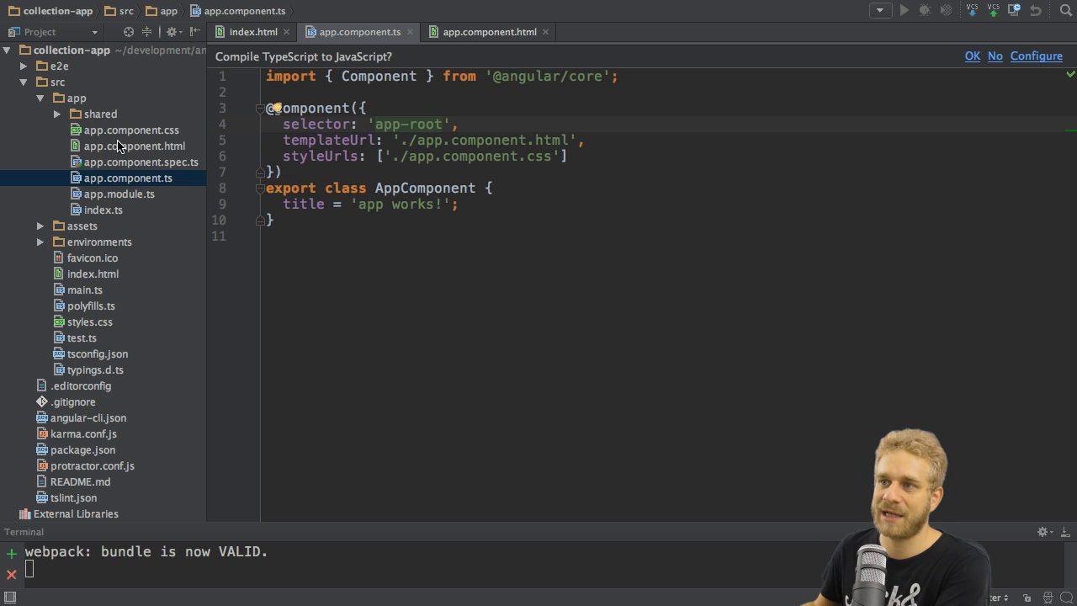
{"action": "mouse_move", "coordinate": [169, 155]}
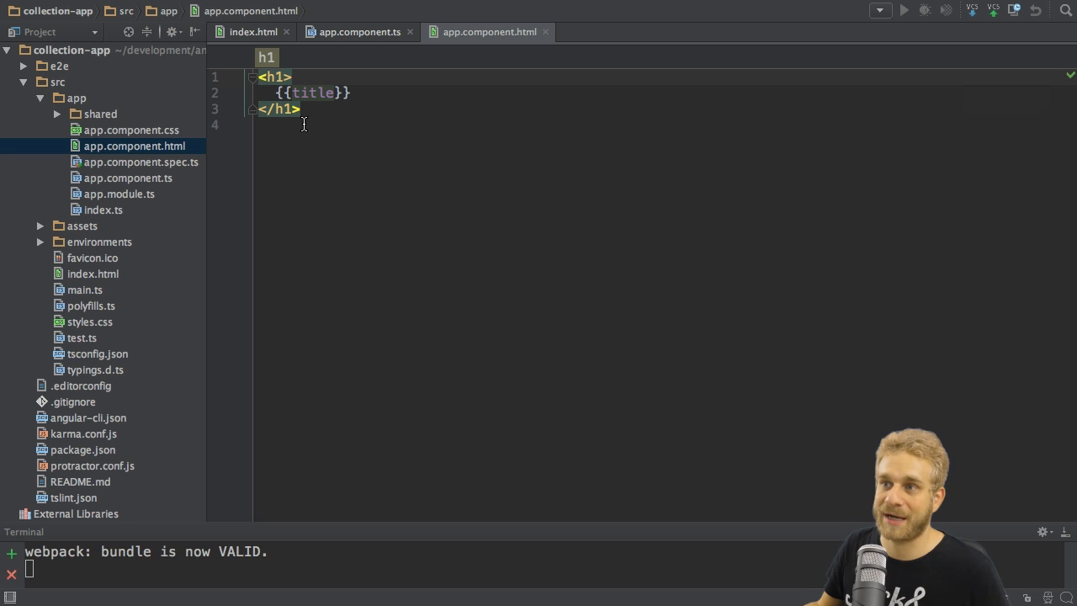
Remove app.component.css from the component, then choose app.component.spec.ts for deletion
{"action": "left_click", "coordinate": [360, 32]}
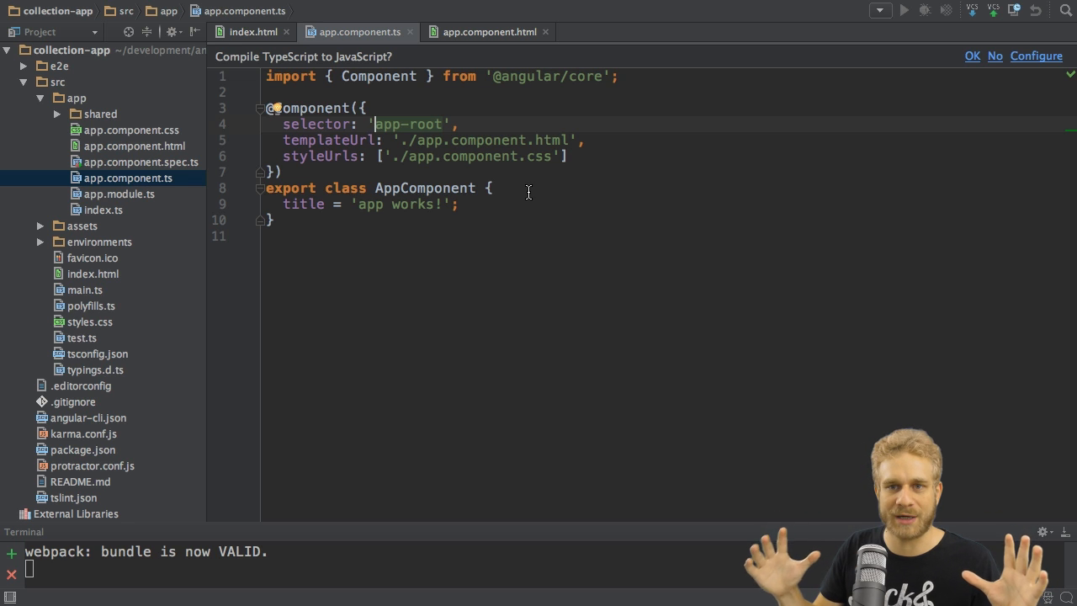
{"action": "mouse_move", "coordinate": [454, 177]}
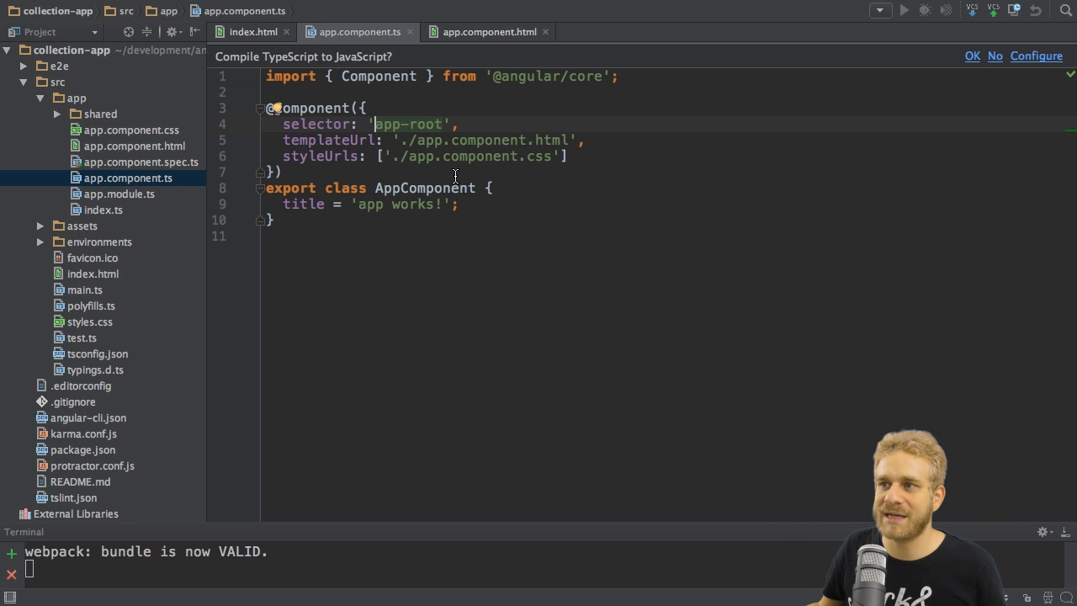
{"action": "left_click", "coordinate": [132, 130]}
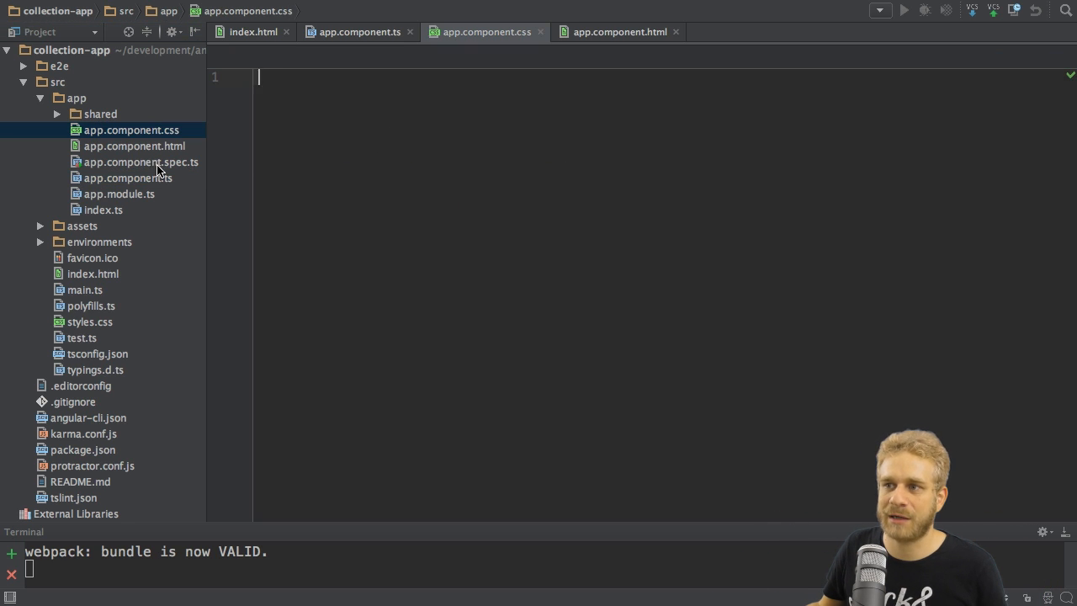
{"action": "left_click", "coordinate": [128, 178]}
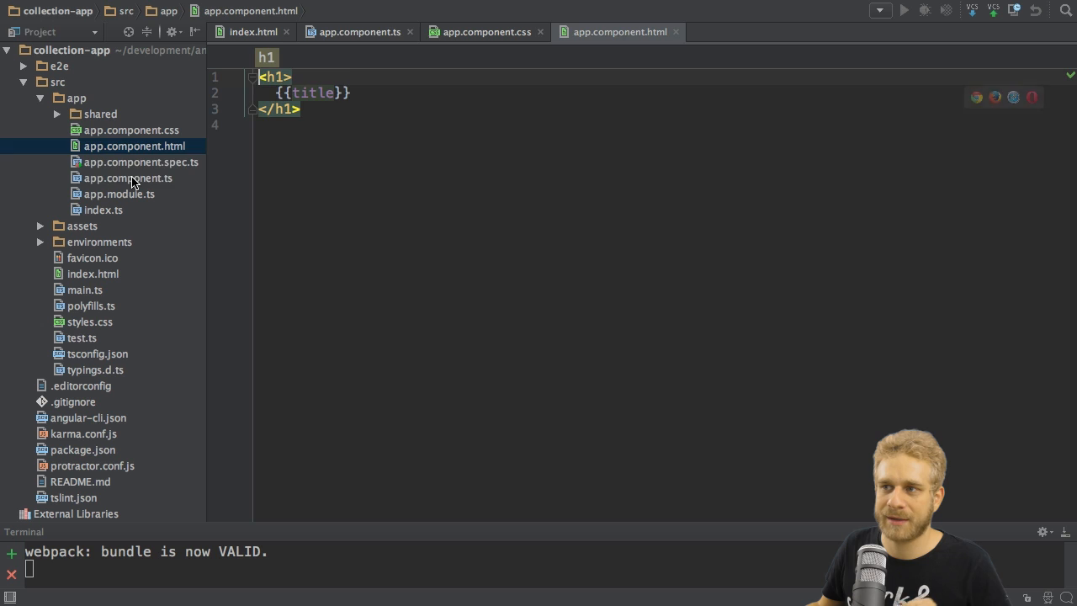
{"action": "left_click", "coordinate": [128, 178]}
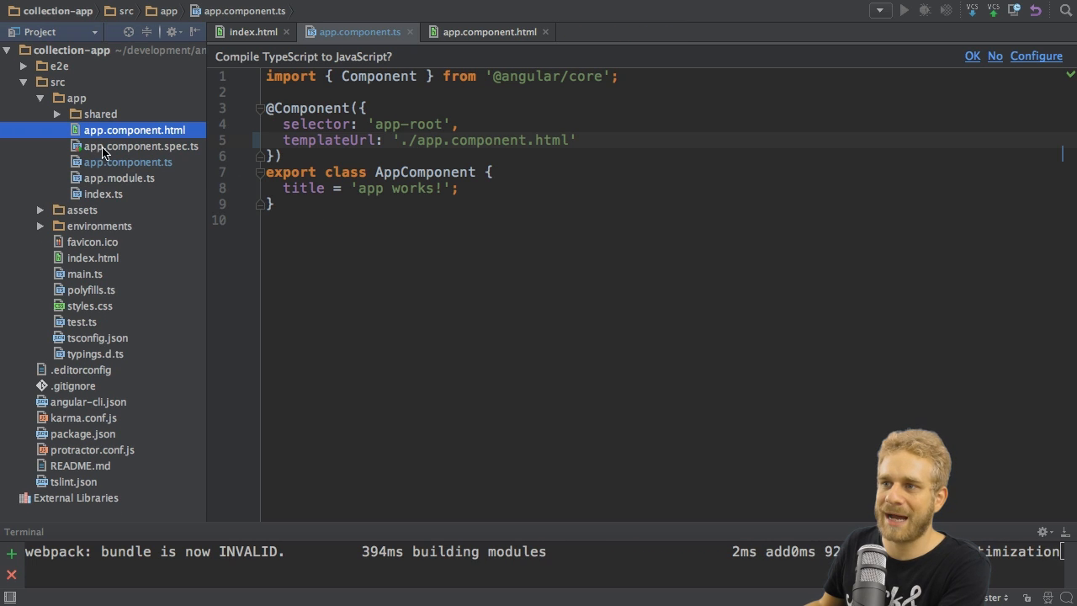
{"action": "left_click", "coordinate": [142, 144]}
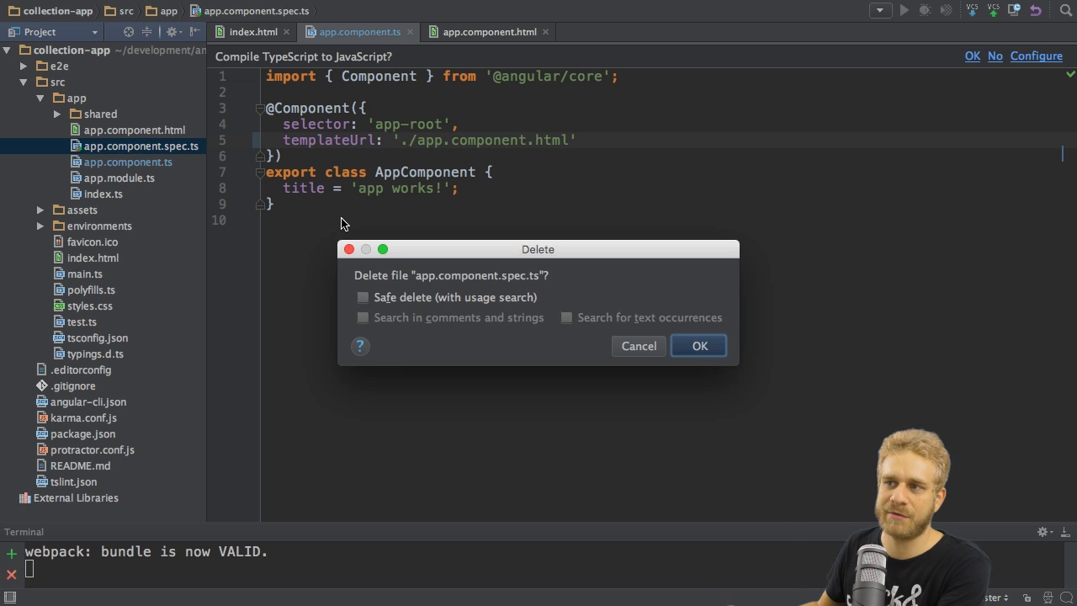
Confirm deleting app.component.spec.ts from the app folder
{"action": "left_click", "coordinate": [698, 347]}
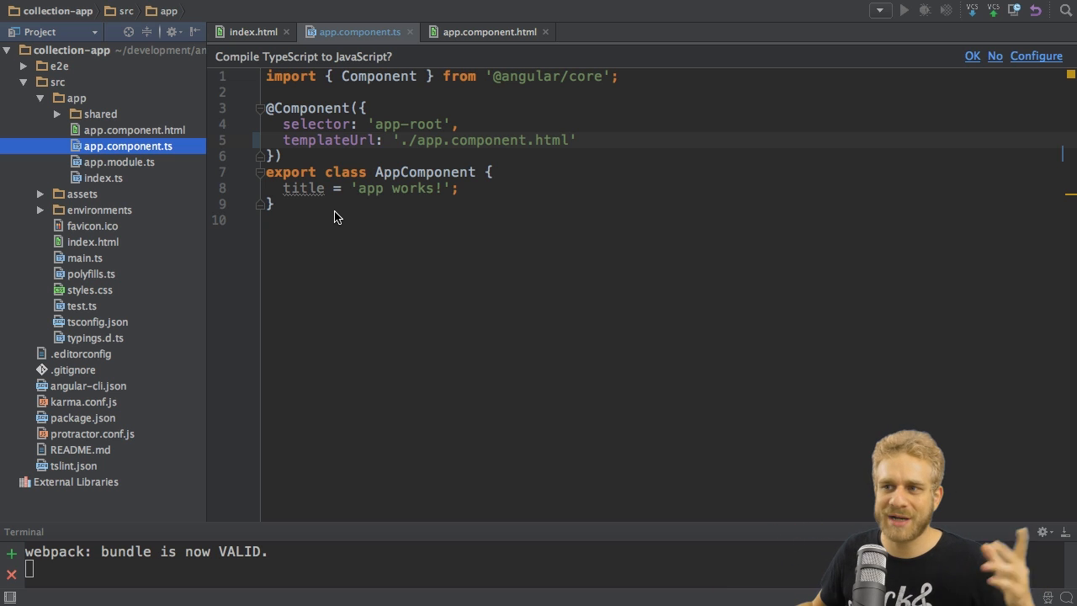
{"action": "mouse_move", "coordinate": [138, 237]}
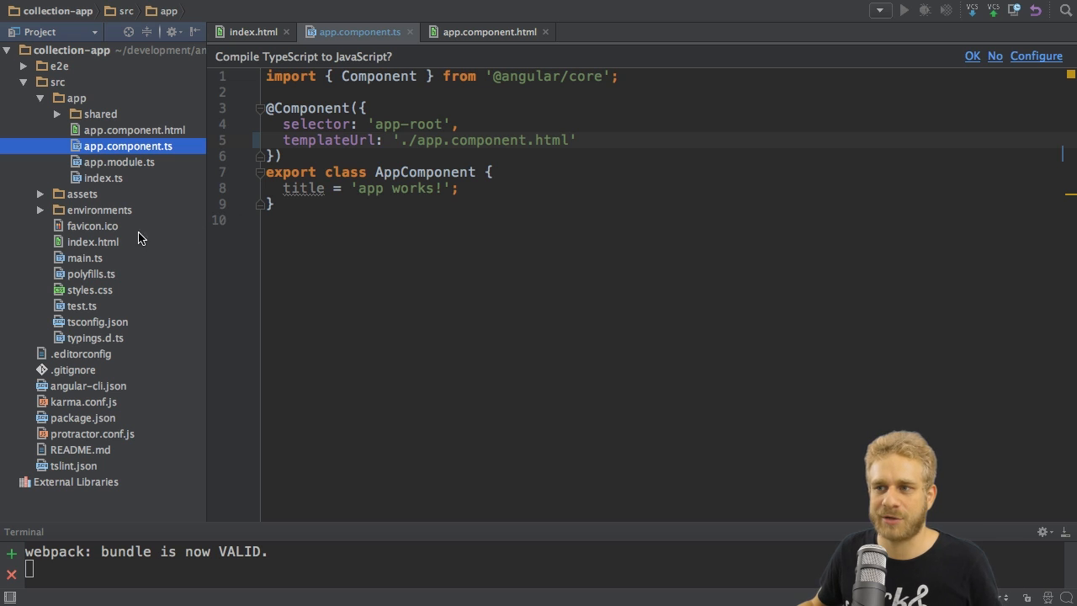
Check index.html's app-root Loading... placeholder, then return to app.component.ts
{"action": "left_click", "coordinate": [93, 242]}
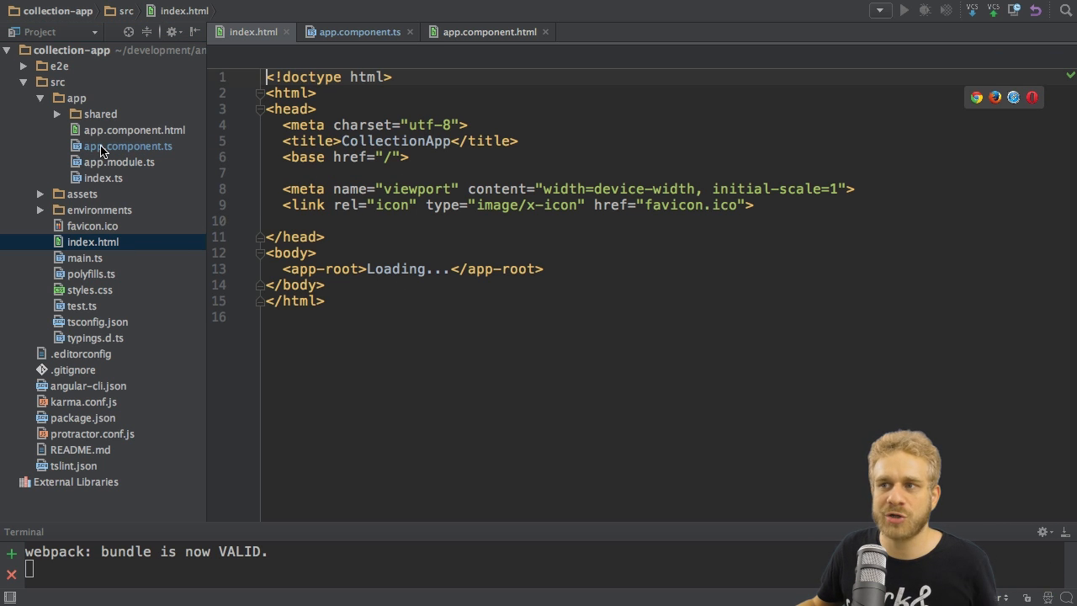
{"action": "left_click", "coordinate": [128, 144]}
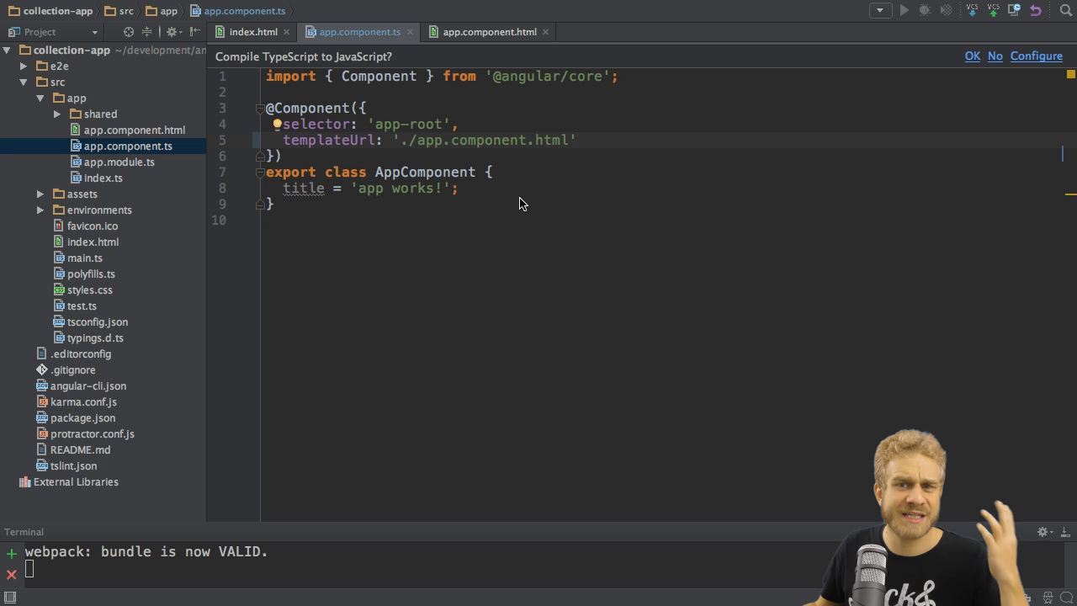
{"action": "mouse_move", "coordinate": [424, 239]}
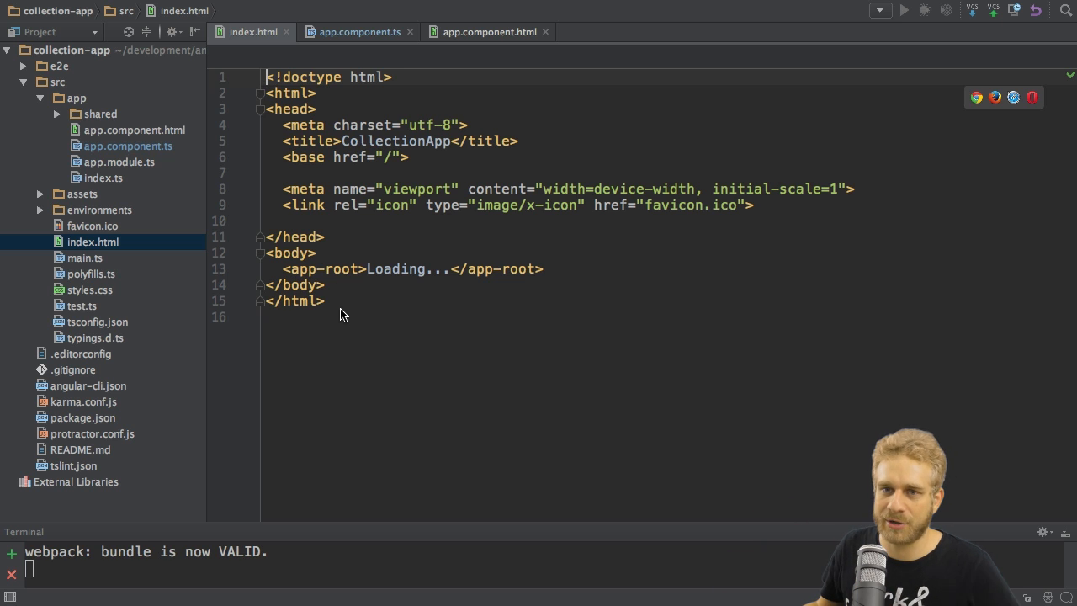
{"action": "mouse_move", "coordinate": [326, 317]}
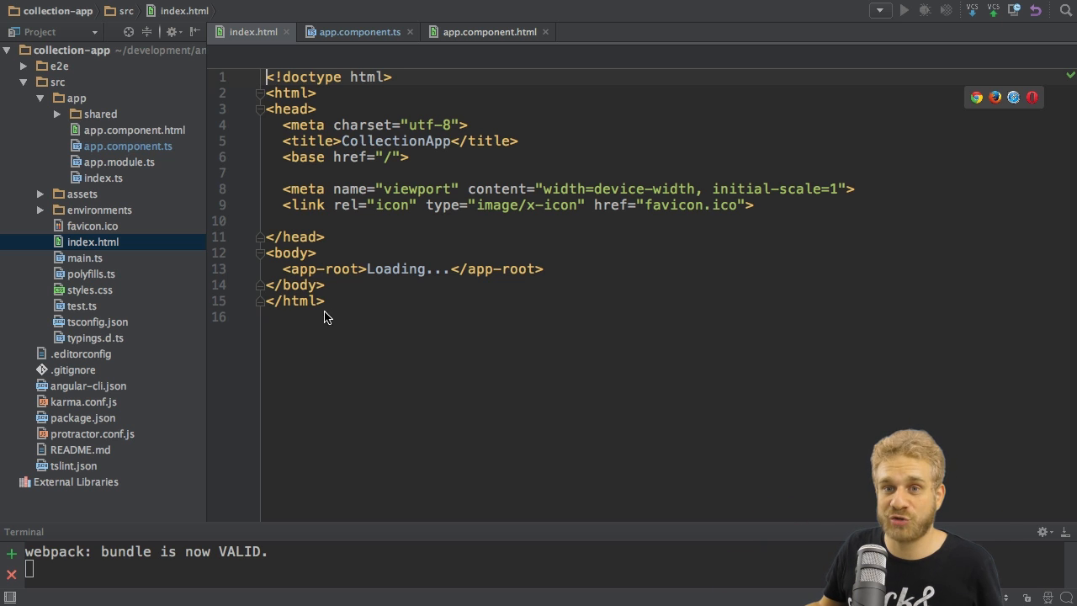
{"action": "mouse_move", "coordinate": [196, 310]}
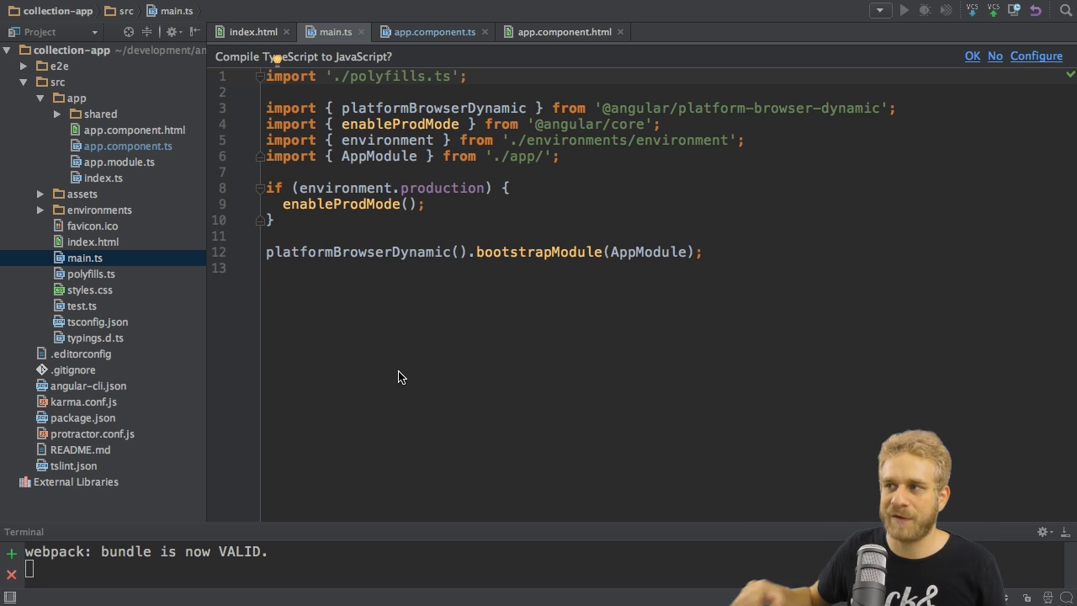
{"action": "mouse_move", "coordinate": [352, 271]}
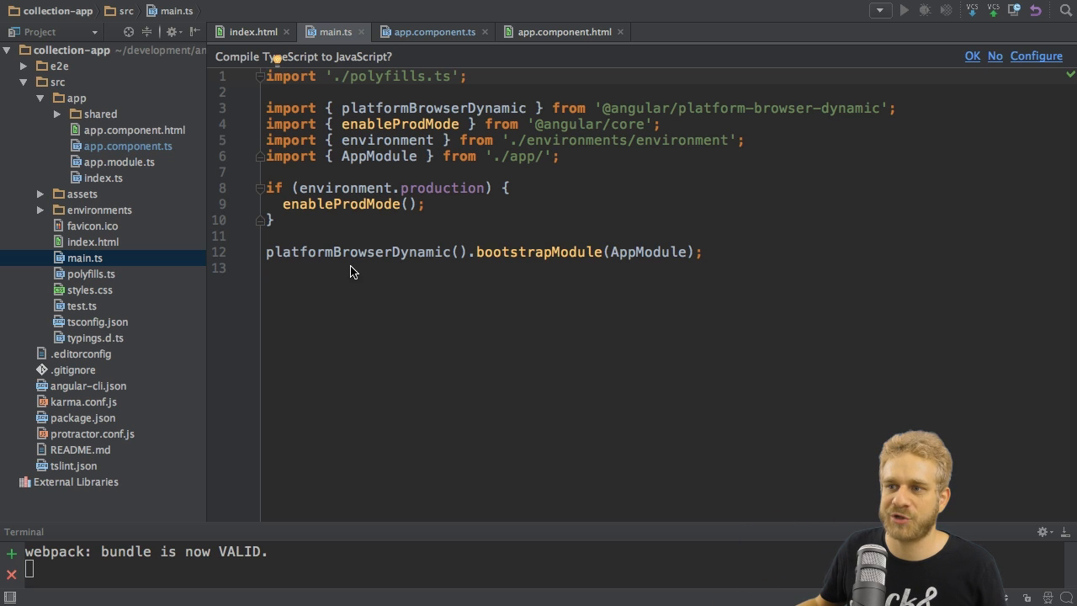
{"action": "mouse_move", "coordinate": [225, 285]}
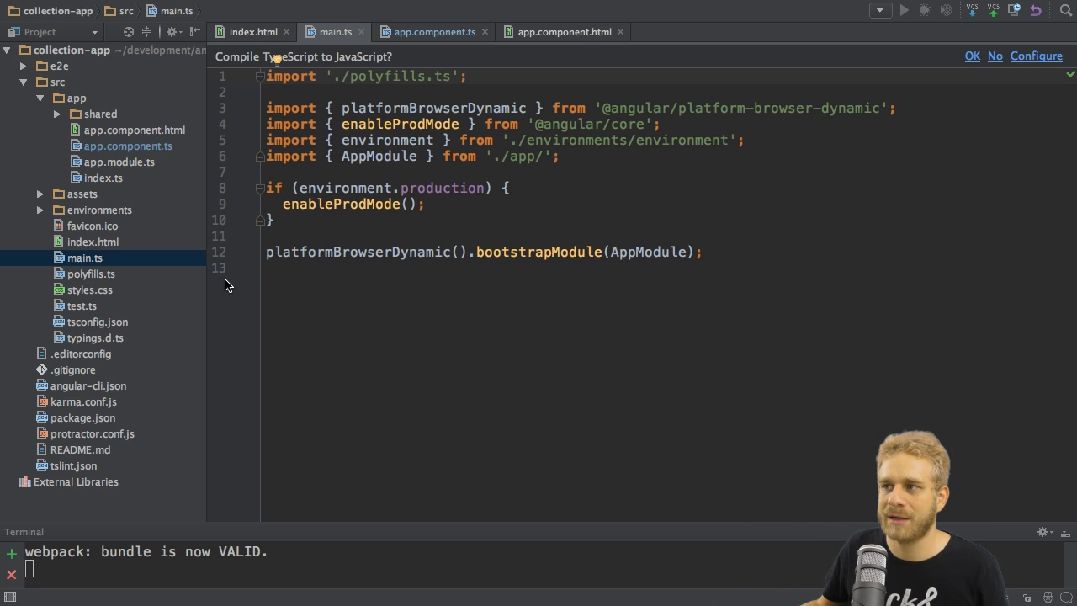
{"action": "mouse_move", "coordinate": [352, 313]}
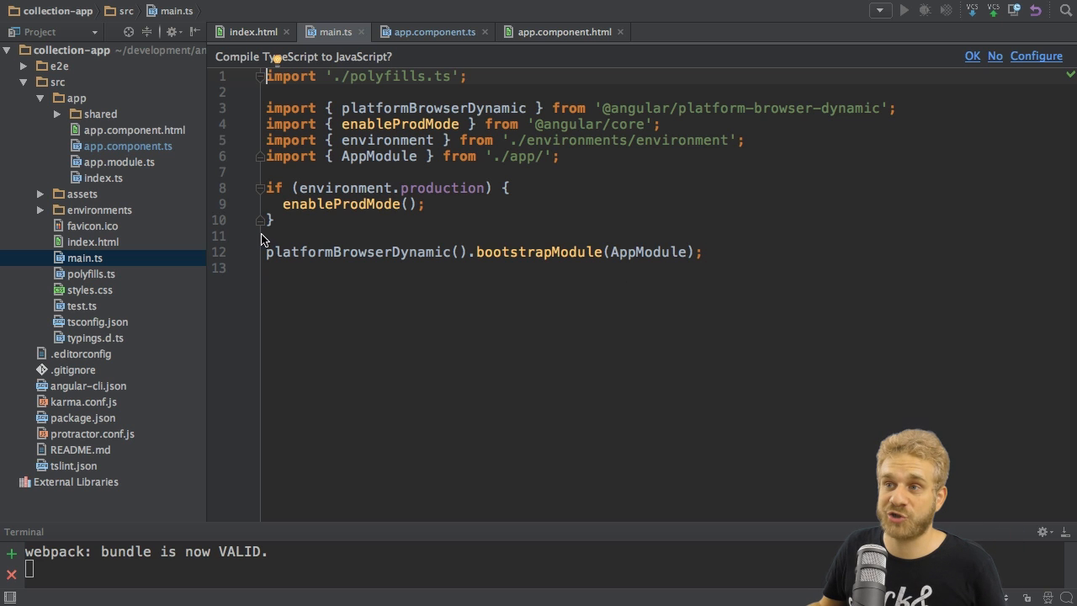
{"action": "mouse_move", "coordinate": [118, 179]}
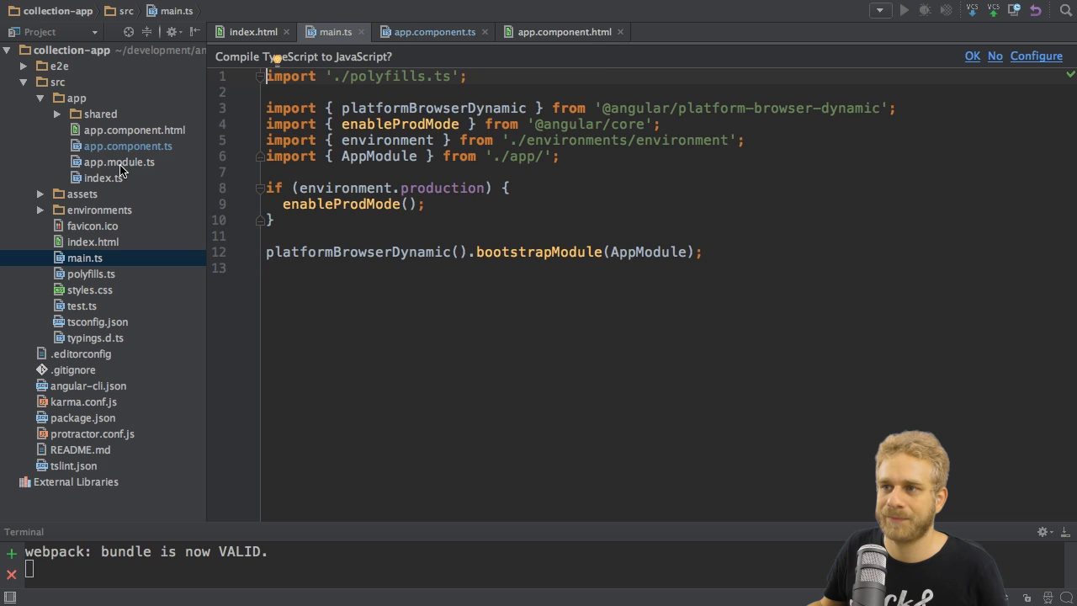
View app.module.ts with its AppComponent declaration and BrowserModule, FormsModule, HttpModule imports
{"action": "left_click", "coordinate": [118, 162]}
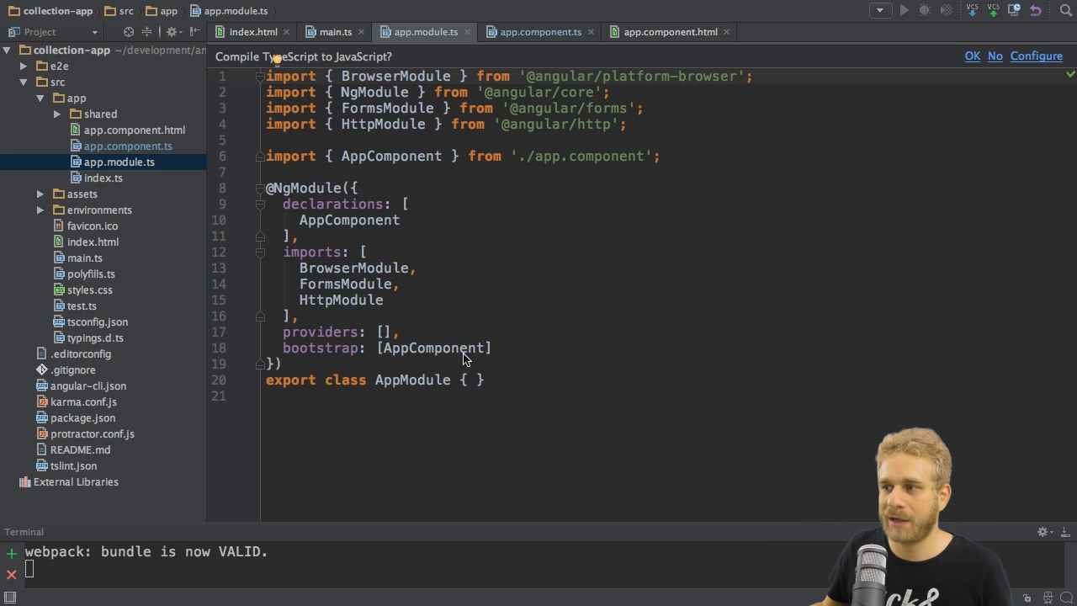
{"action": "mouse_move", "coordinate": [421, 409]}
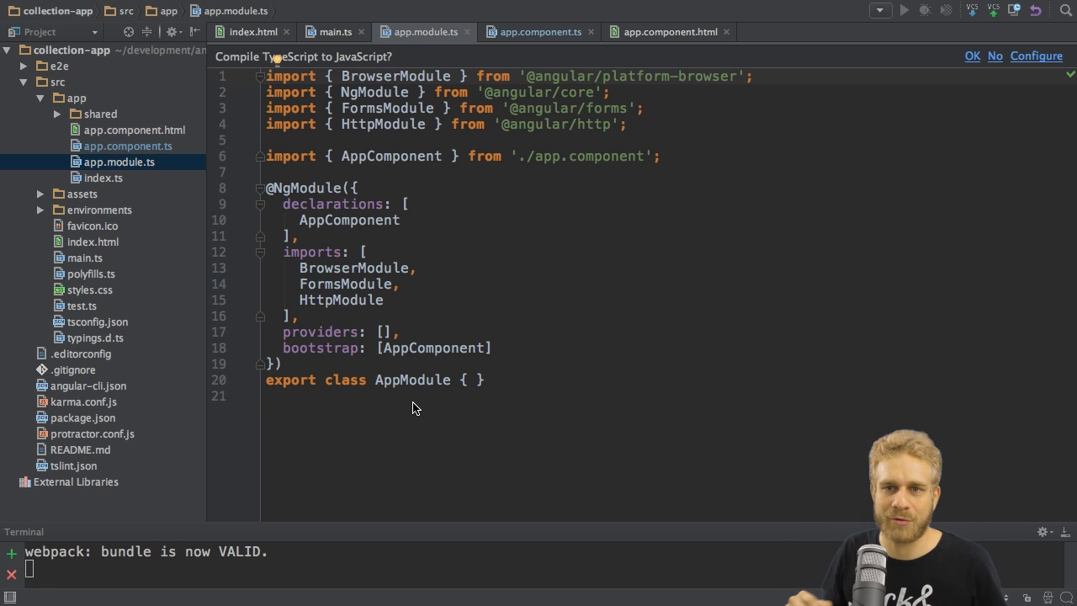
{"action": "mouse_move", "coordinate": [421, 376]}
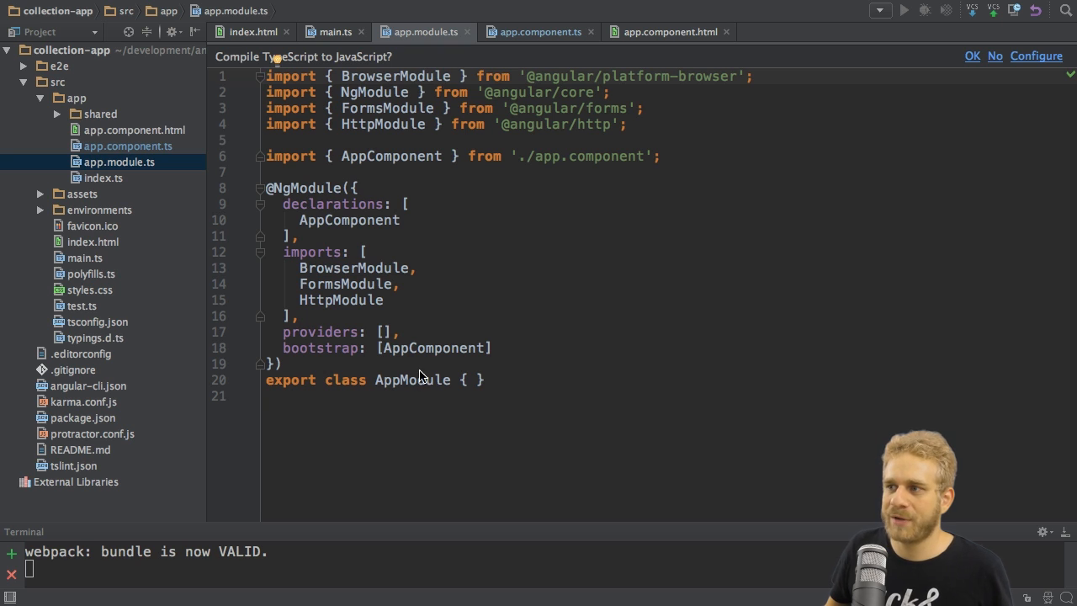
{"action": "mouse_move", "coordinate": [505, 266]}
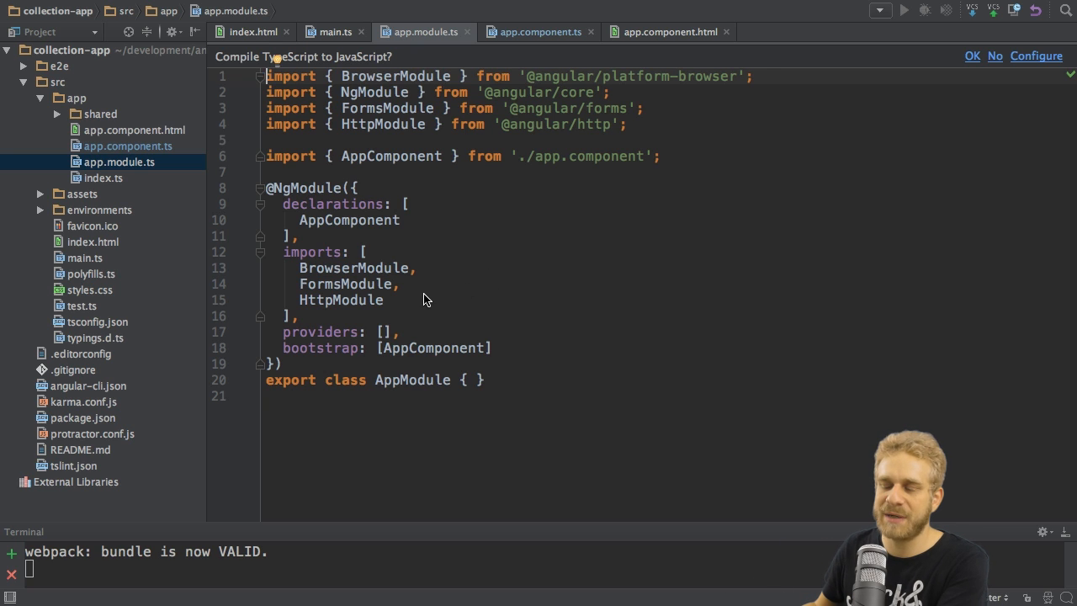
Remove the FormsModule and HttpModule imports so app.module.ts imports only BrowserModule
{"action": "left_click_drag", "start_coordinate": [299, 283], "coordinate": [384, 299]}
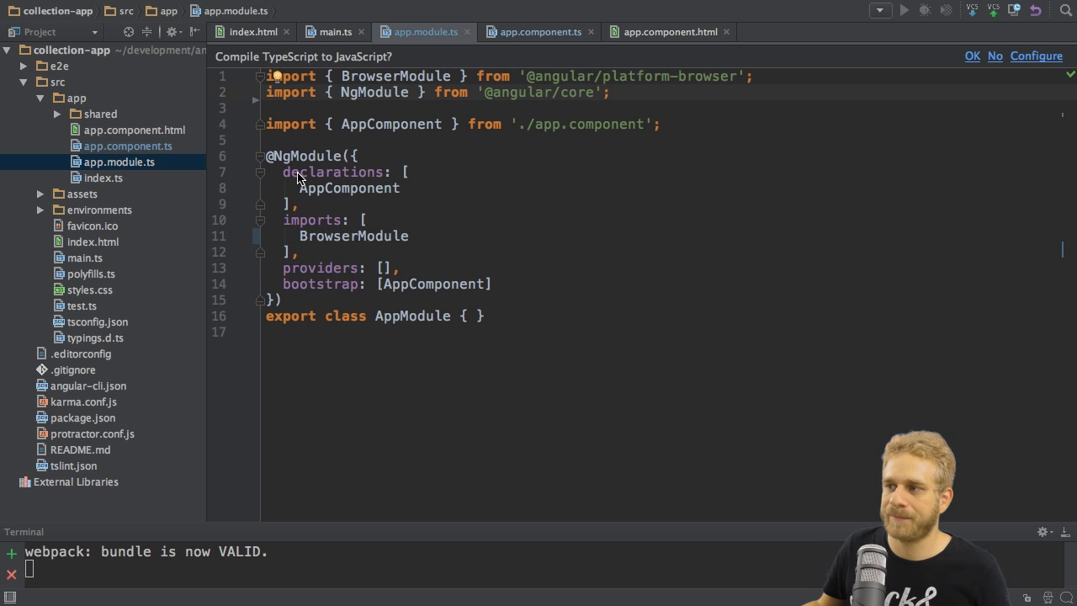
{"action": "mouse_move", "coordinate": [492, 276]}
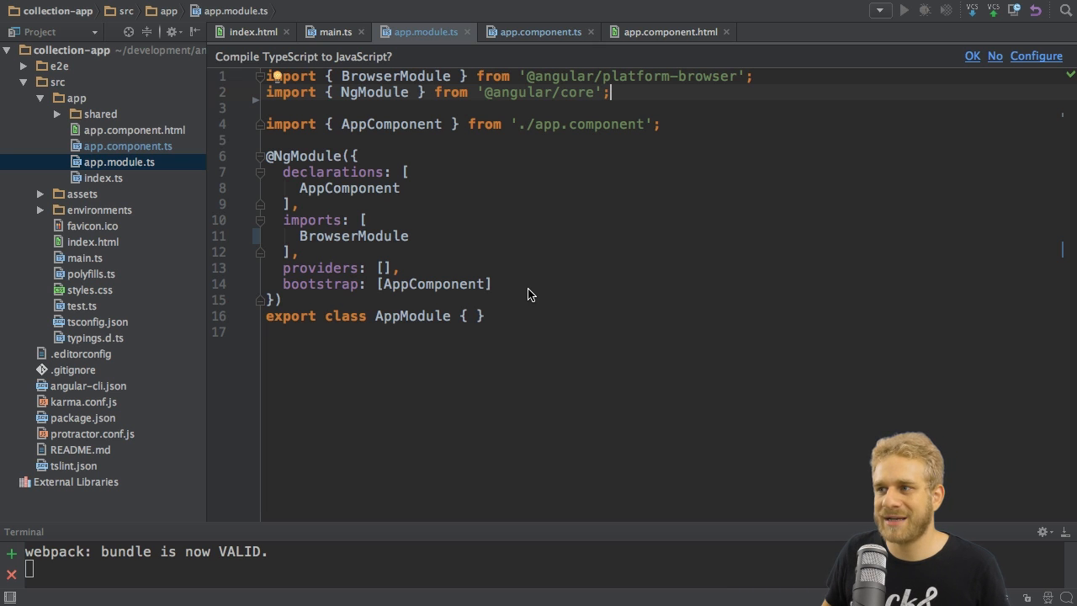
{"action": "mouse_move", "coordinate": [412, 187]}
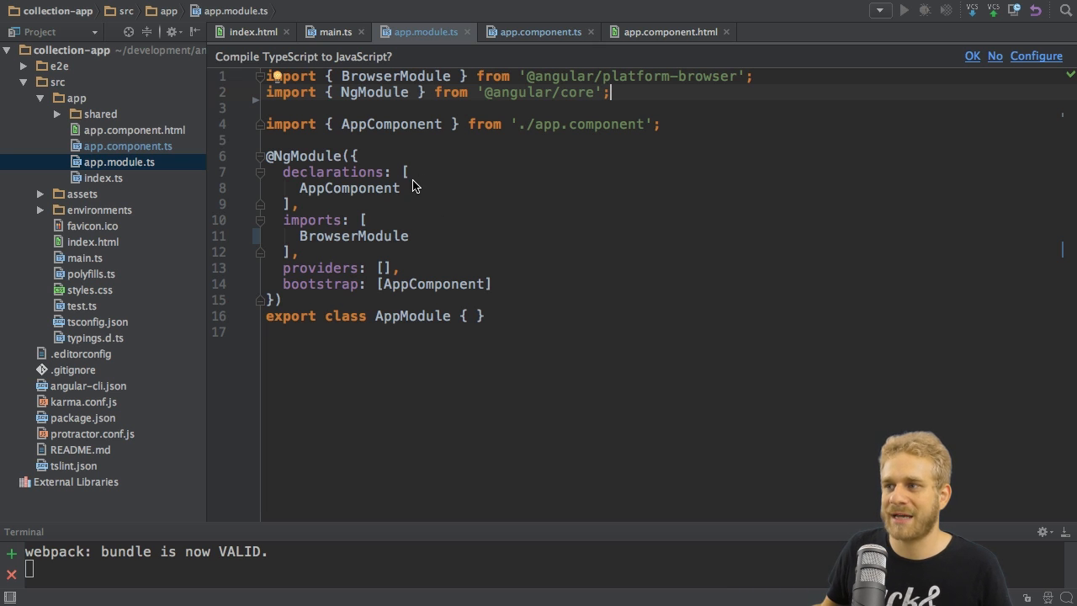
{"action": "mouse_move", "coordinate": [335, 223]}
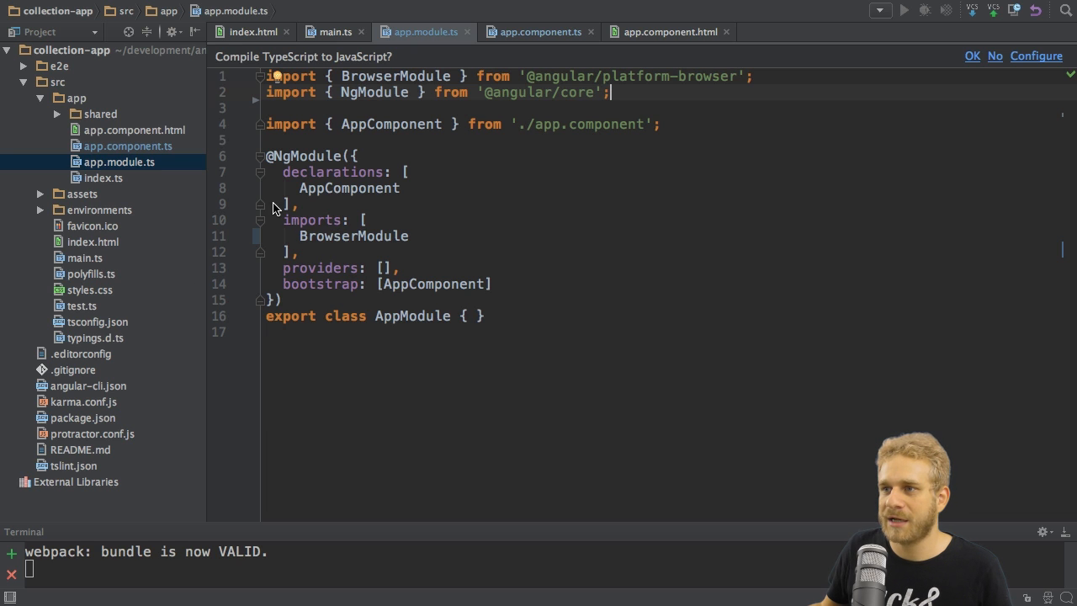
{"action": "left_click", "coordinate": [92, 243]}
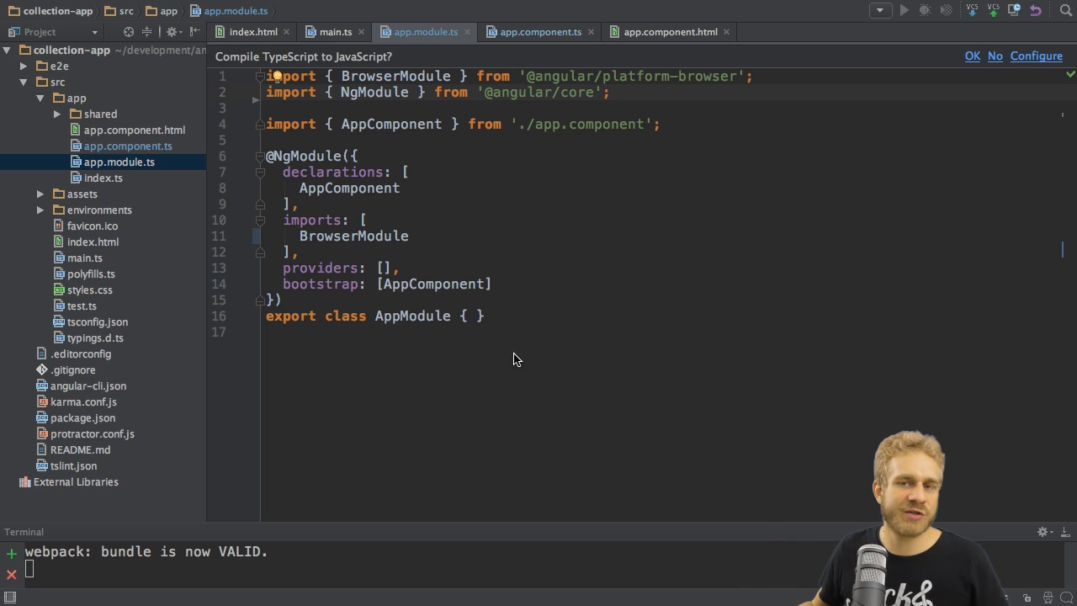
{"action": "mouse_move", "coordinate": [478, 327]}
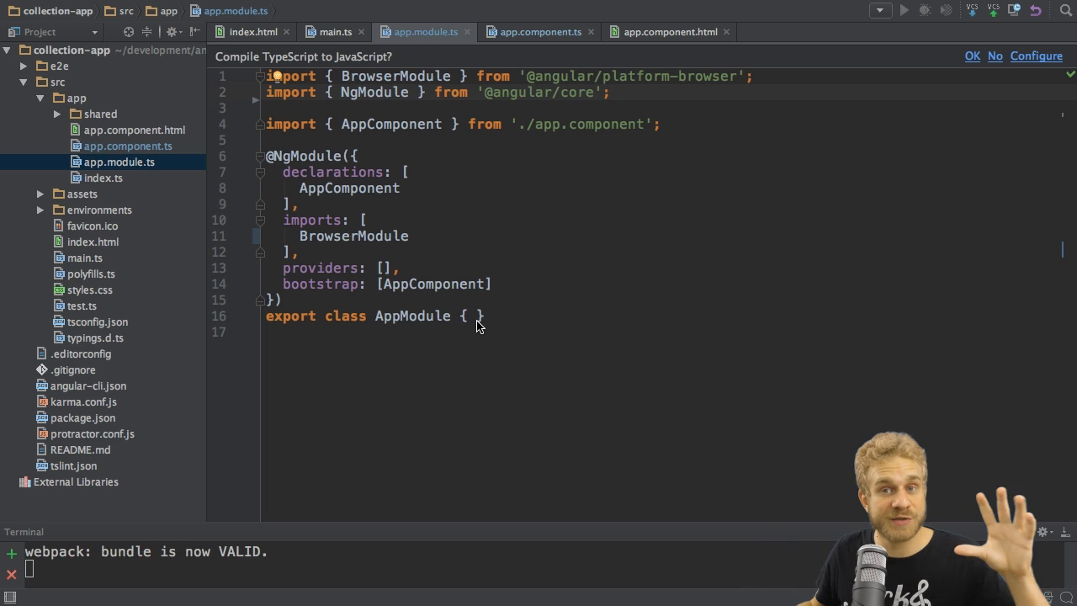